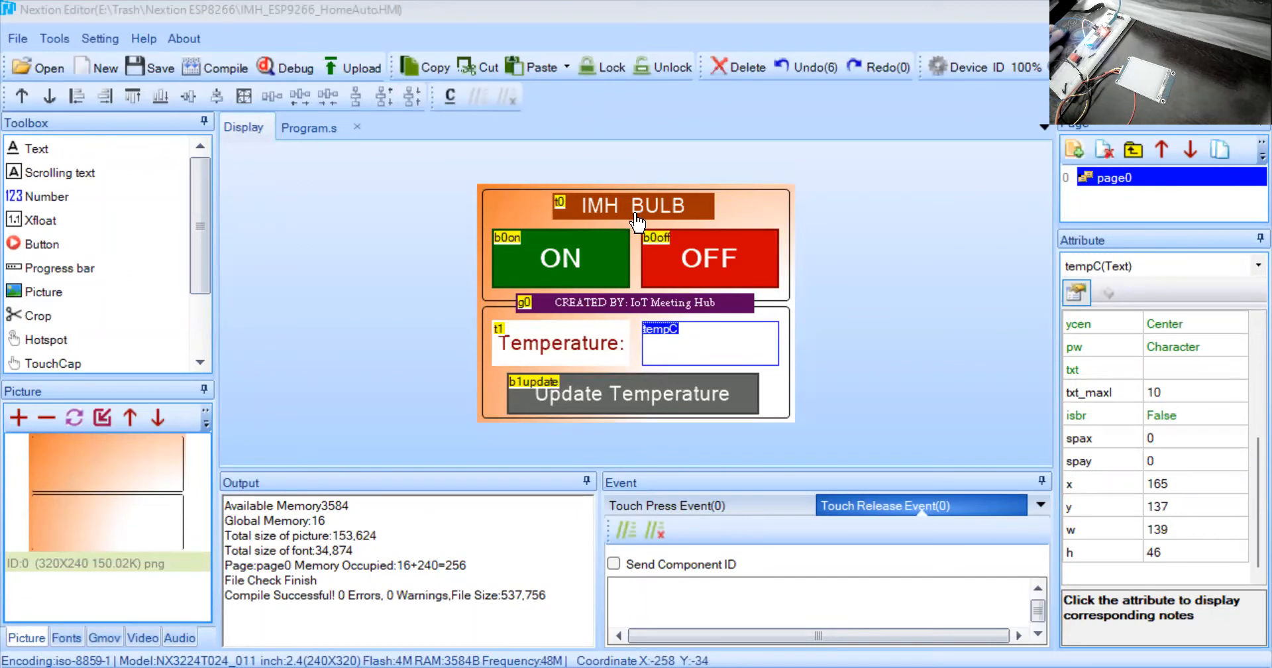
pyautogui.moveTo(610, 323)
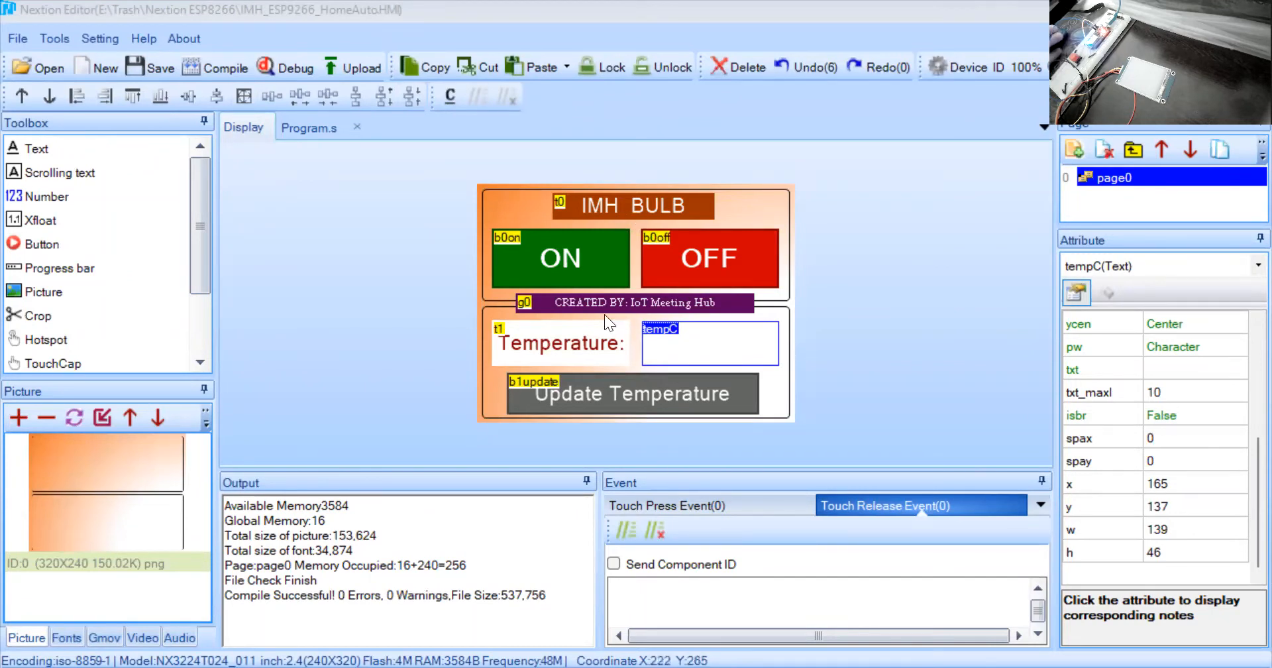
pyautogui.moveTo(690, 296)
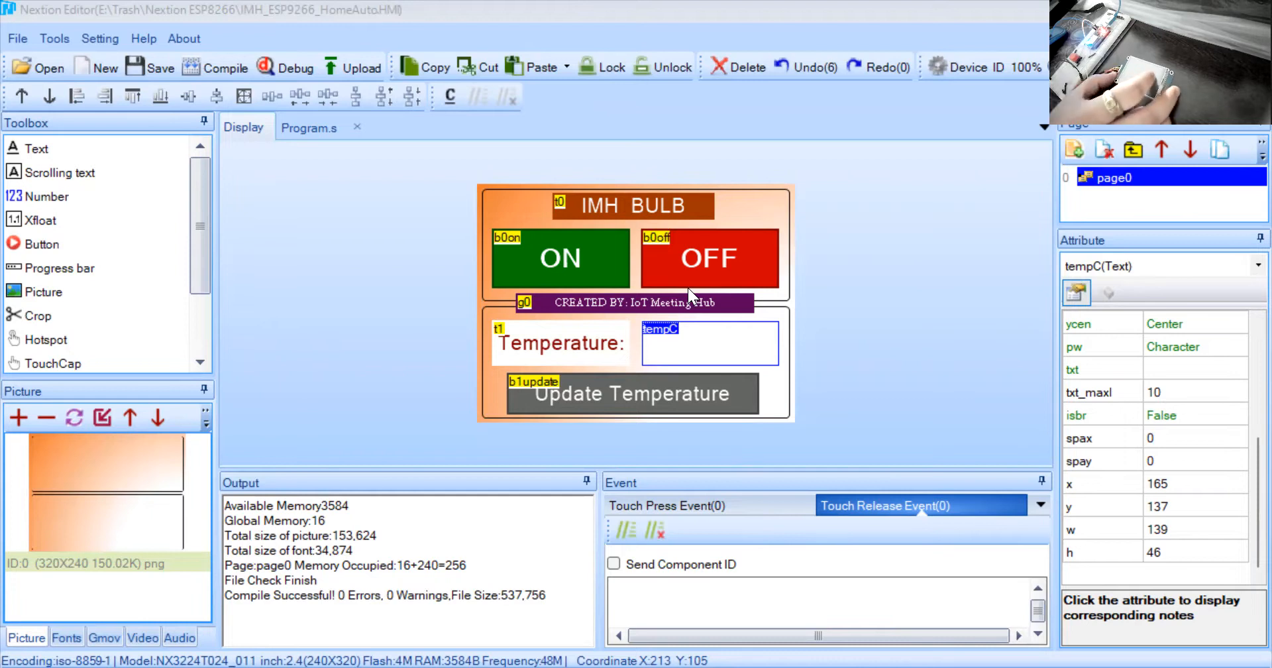
pyautogui.moveTo(700, 268)
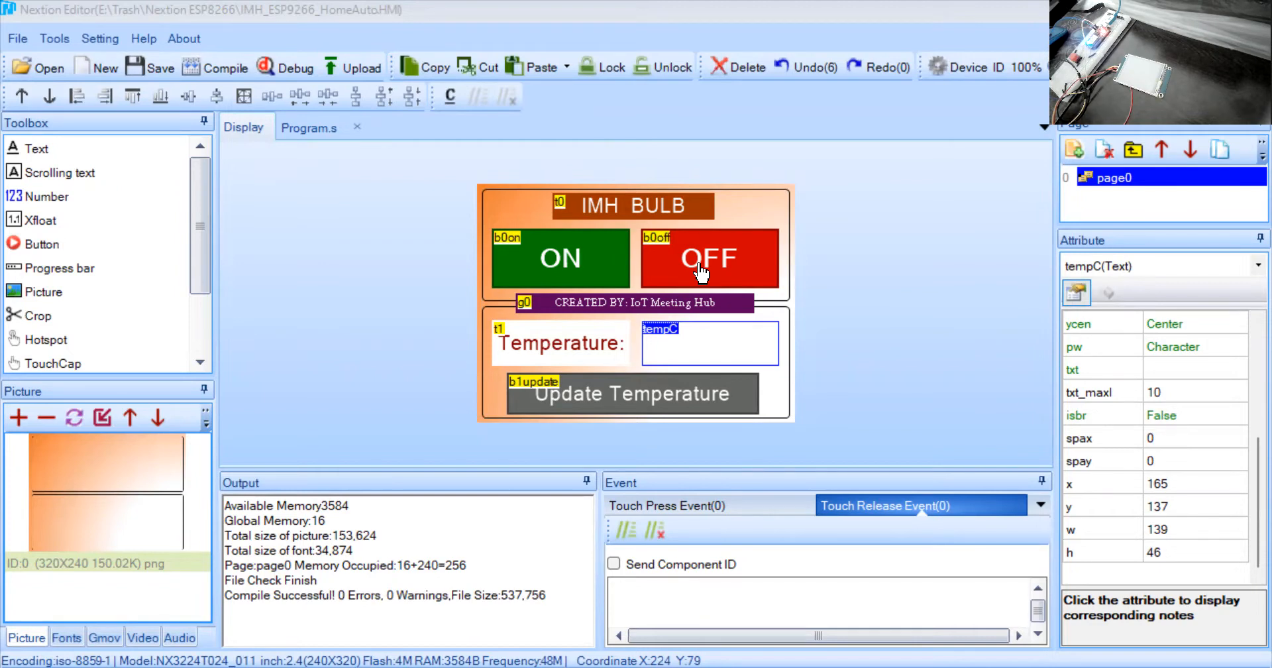
pyautogui.moveTo(527, 404)
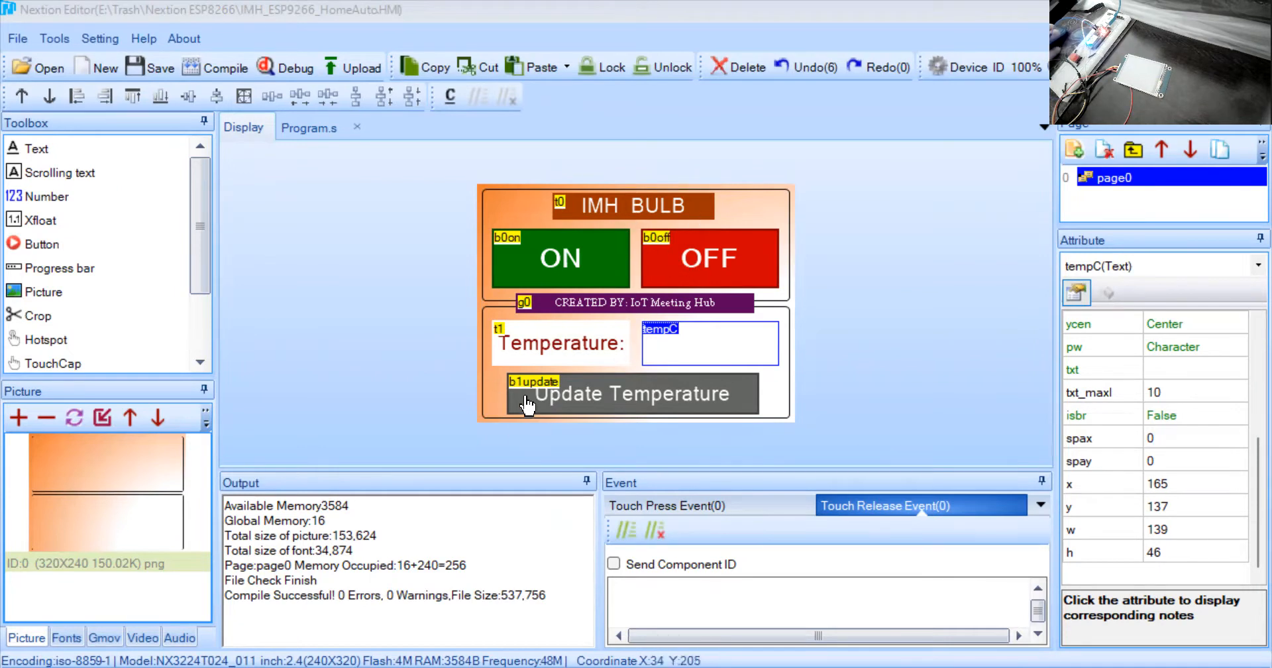
pyautogui.moveTo(764, 286)
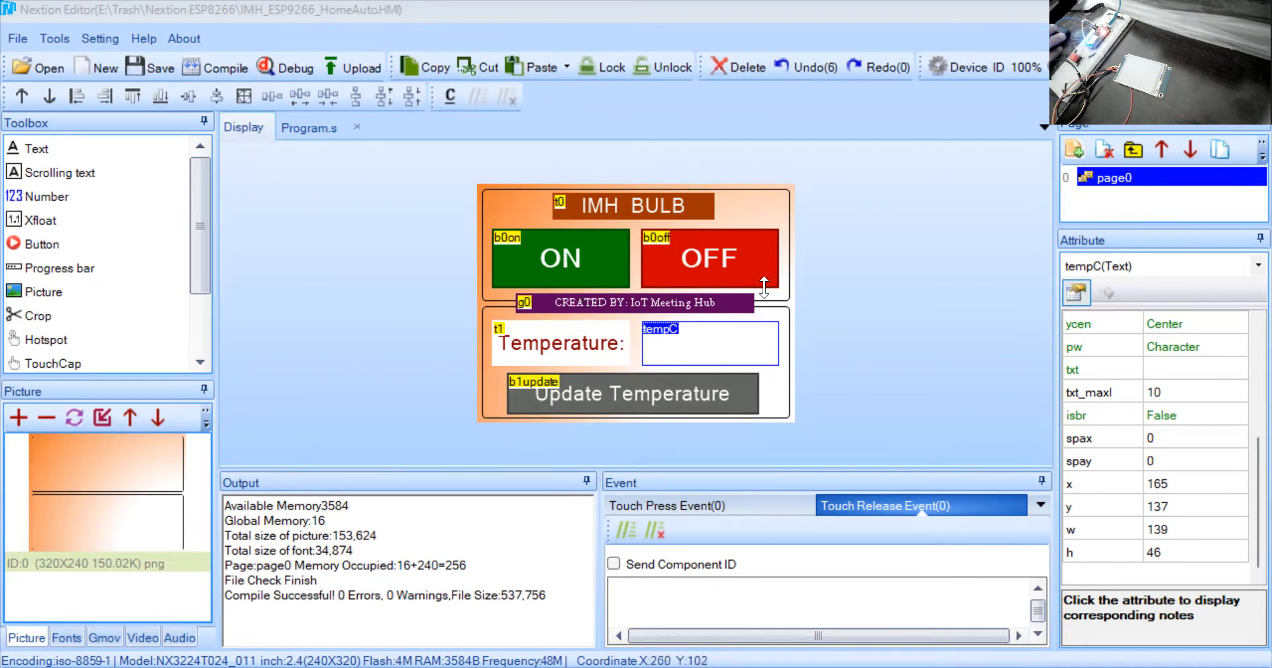
pyautogui.click(561, 257)
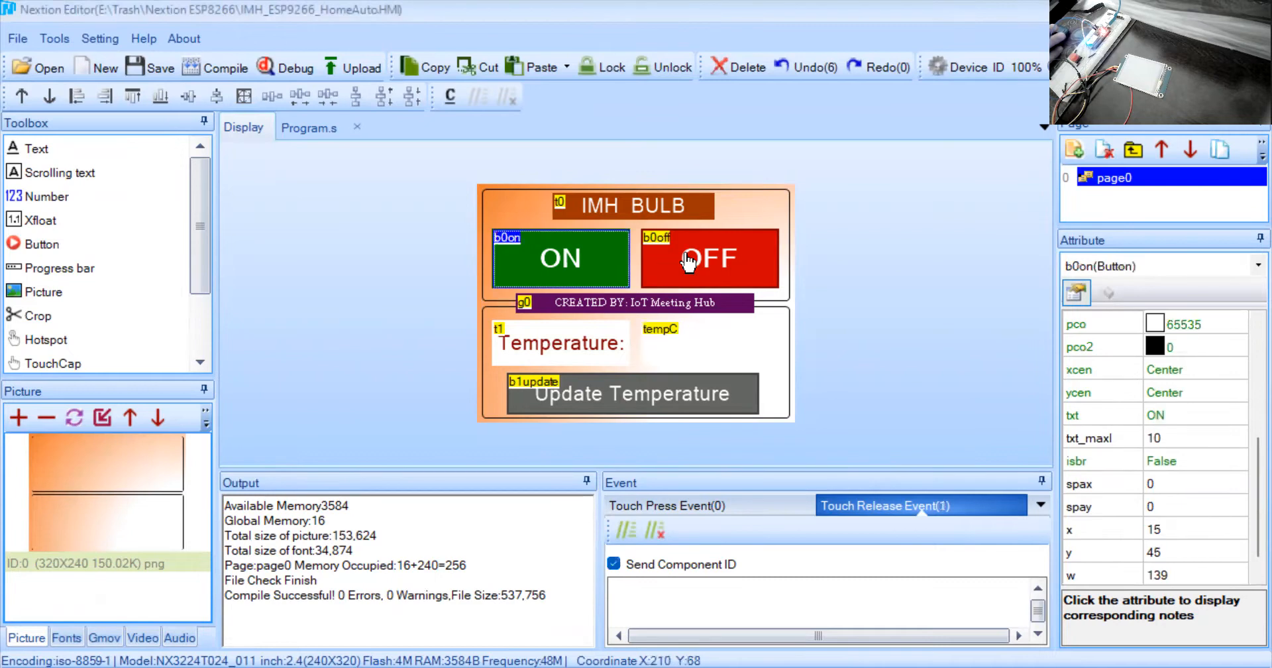
pyautogui.click(710, 259)
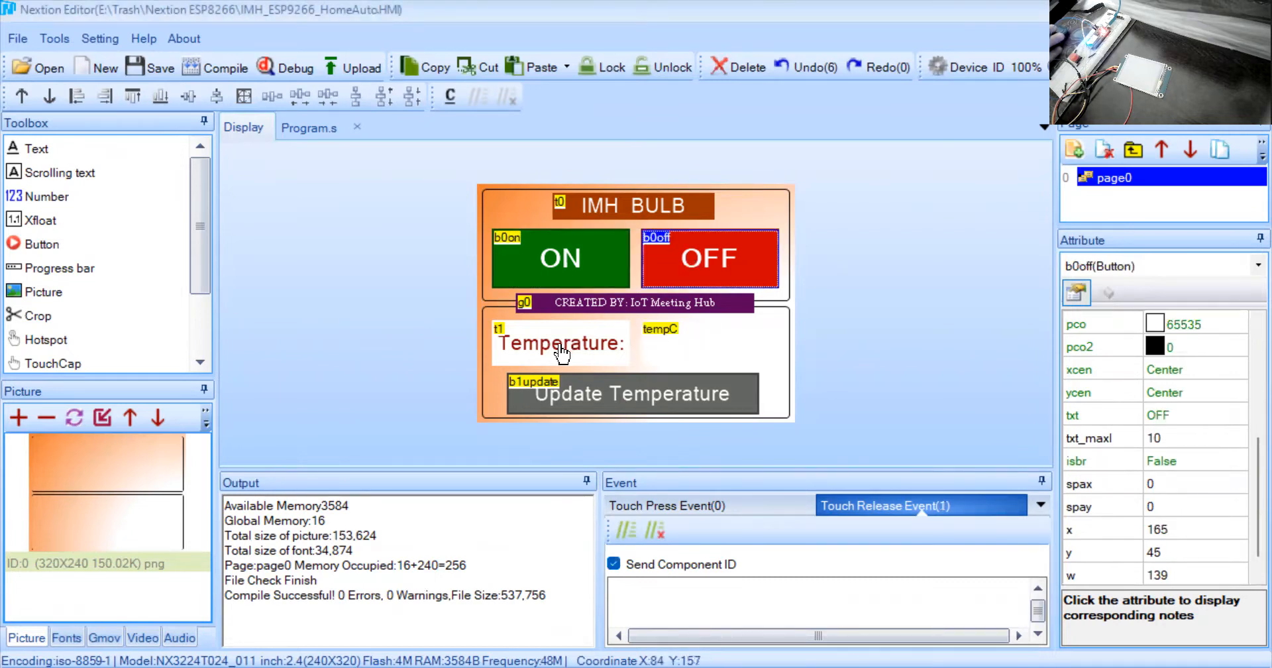
pyautogui.click(659, 350)
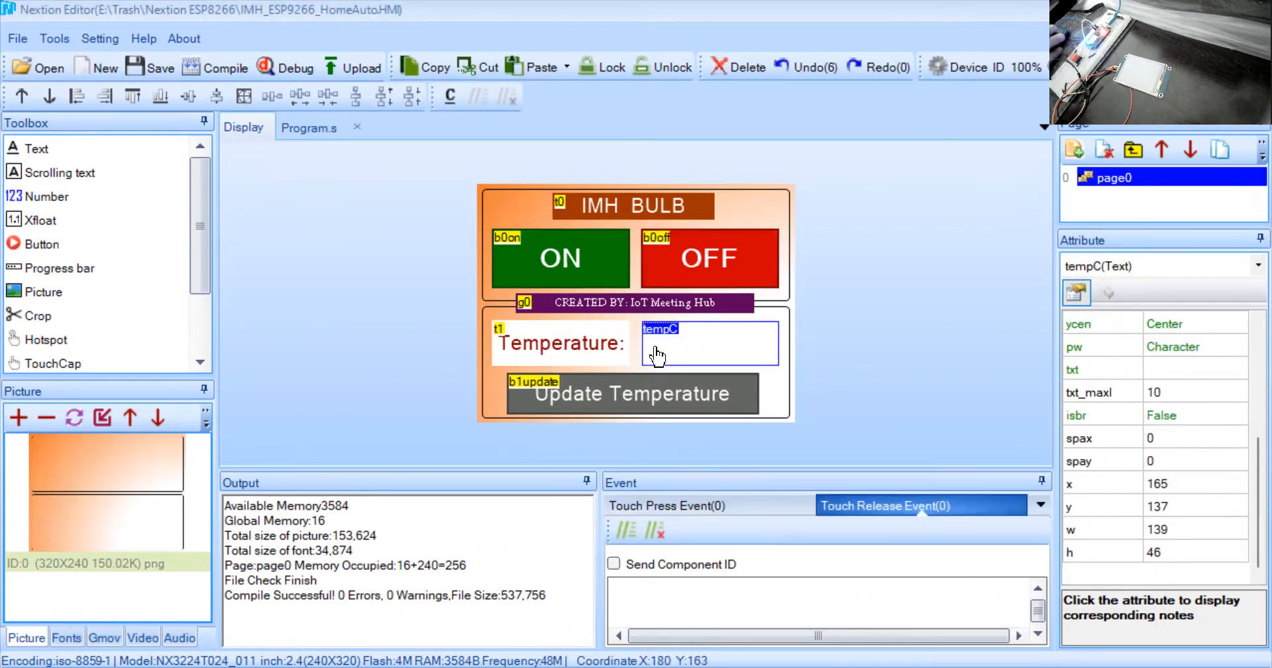
pyautogui.click(560, 342)
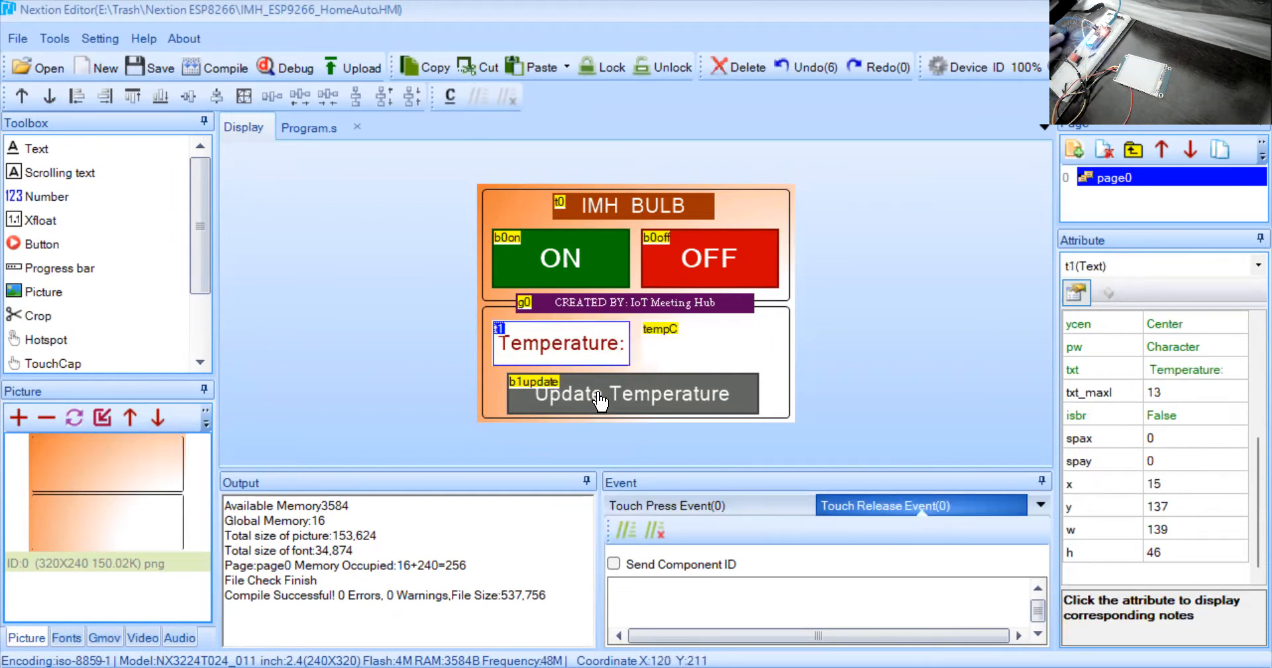
pyautogui.click(601, 397)
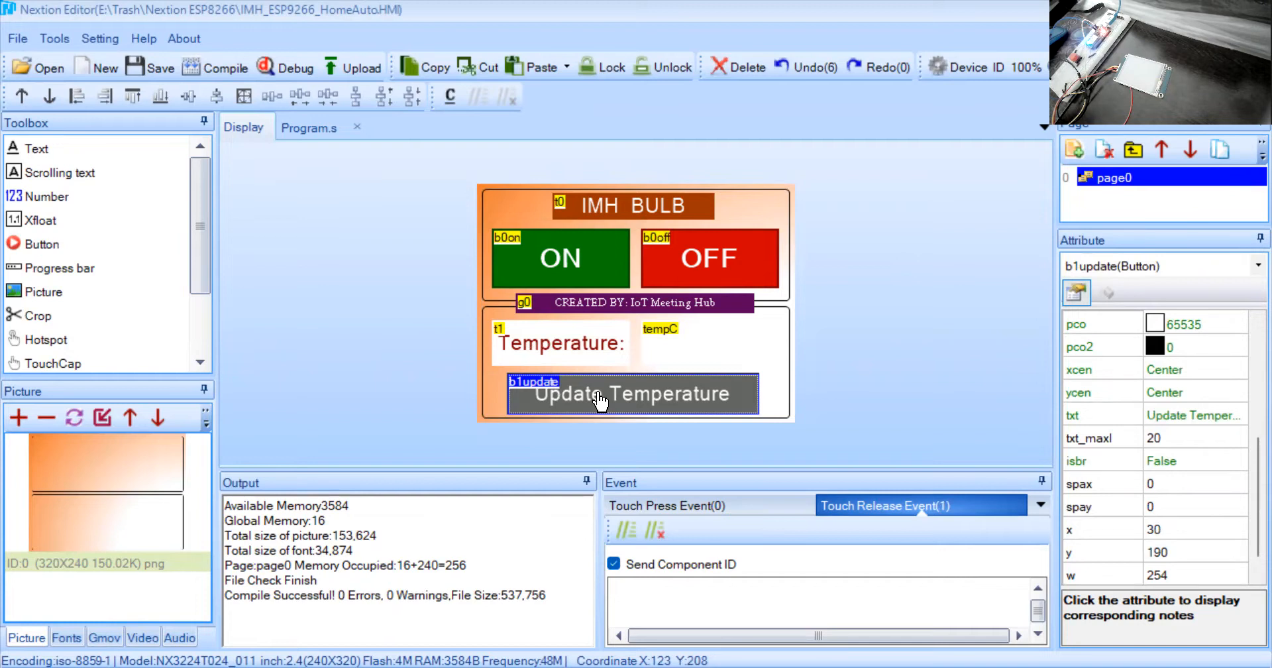
pyautogui.moveTo(608, 276)
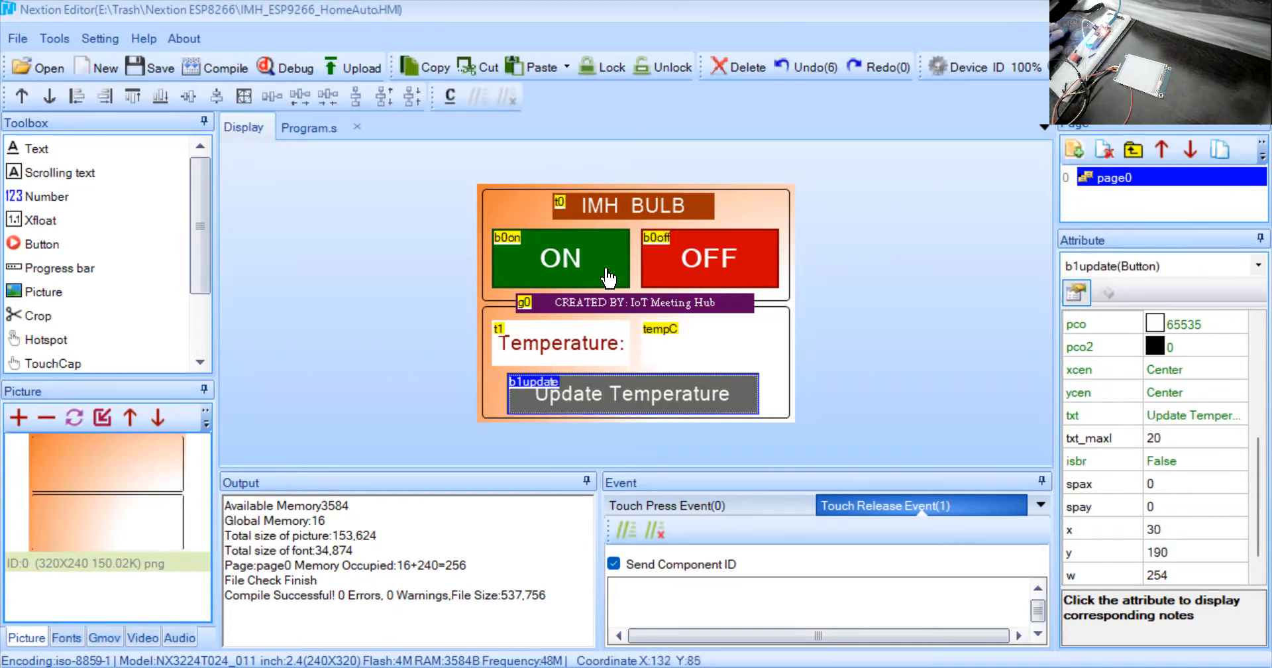
pyautogui.click(560, 258)
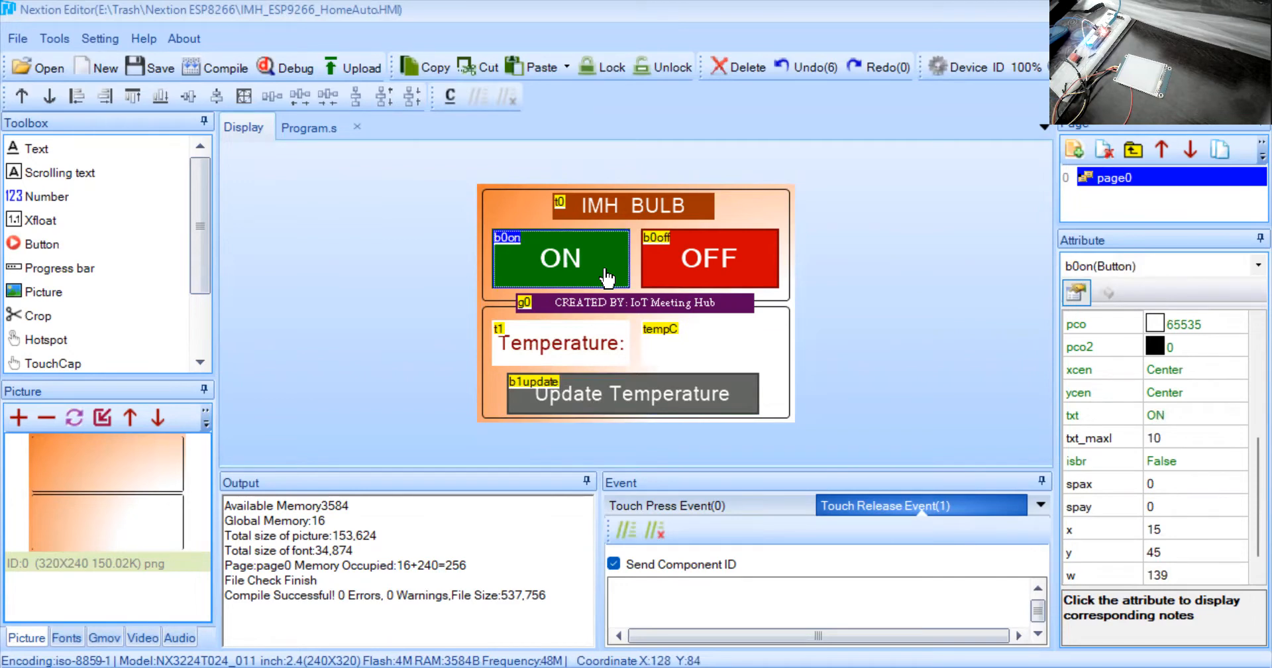
pyautogui.moveTo(912, 235)
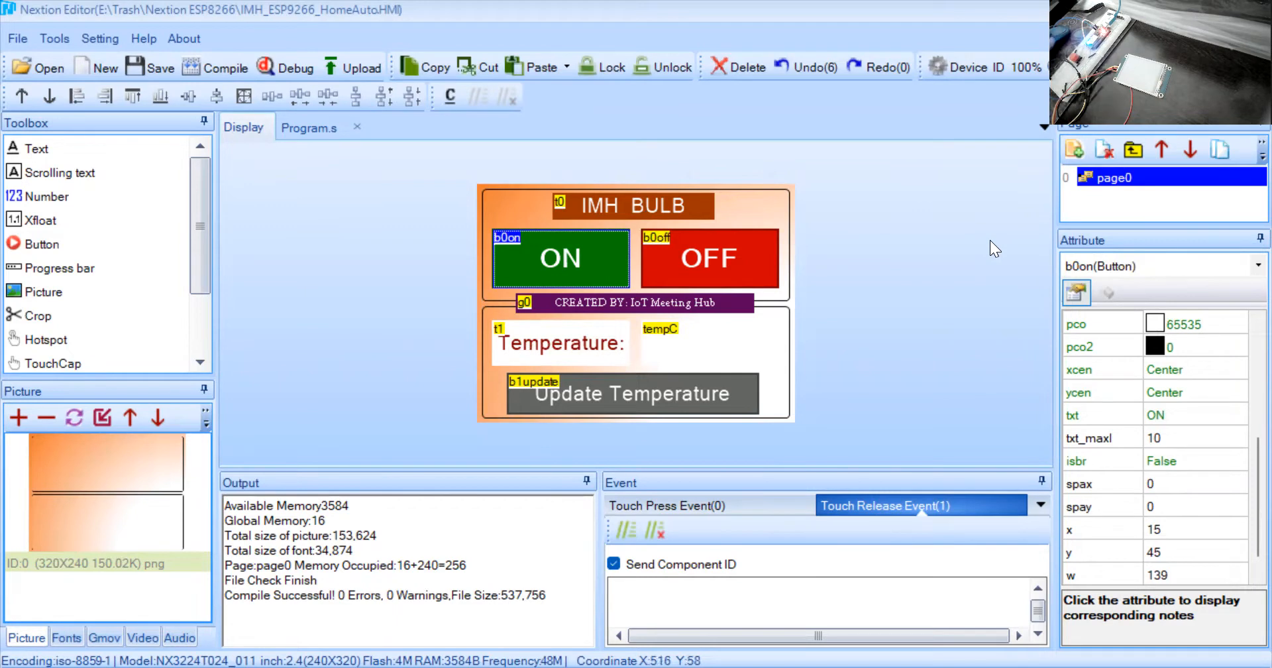
pyautogui.click(711, 259)
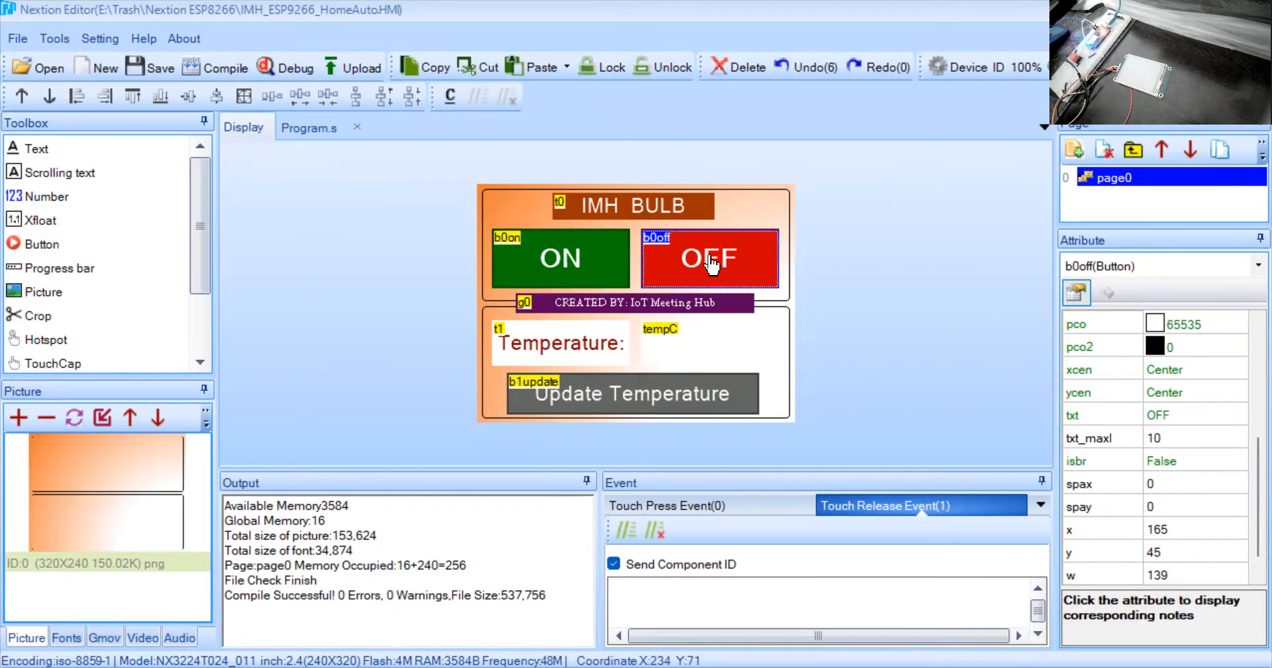
pyautogui.click(633, 394)
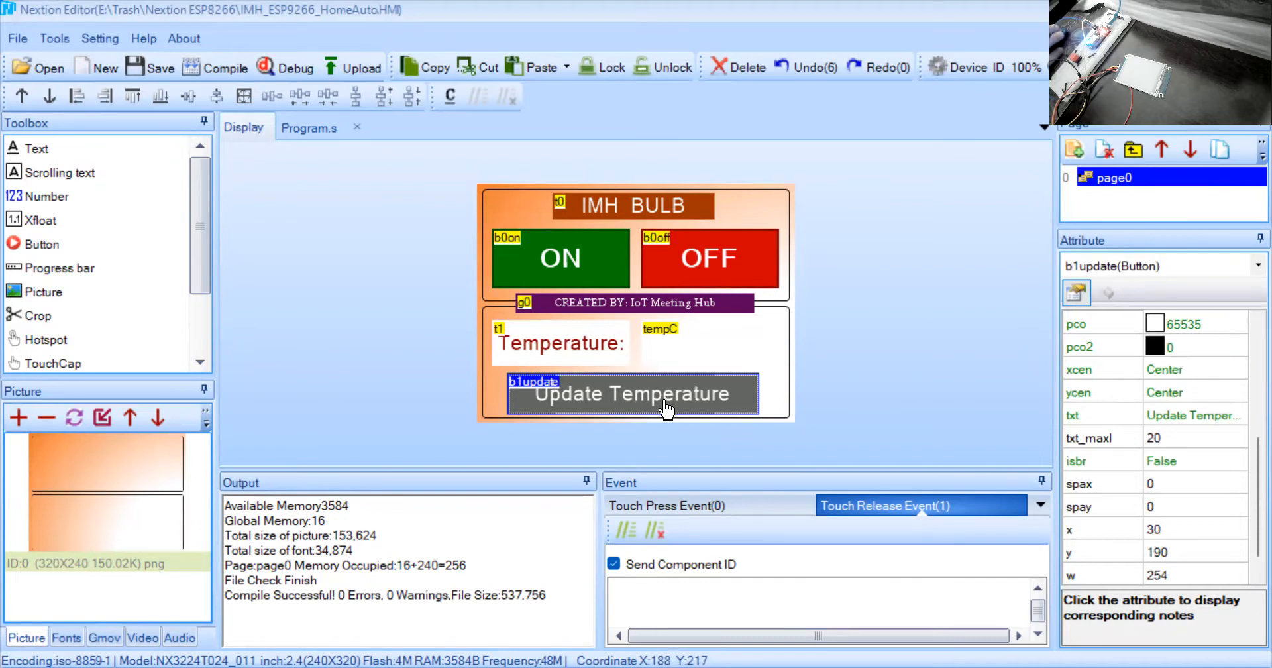
pyautogui.moveTo(657, 390)
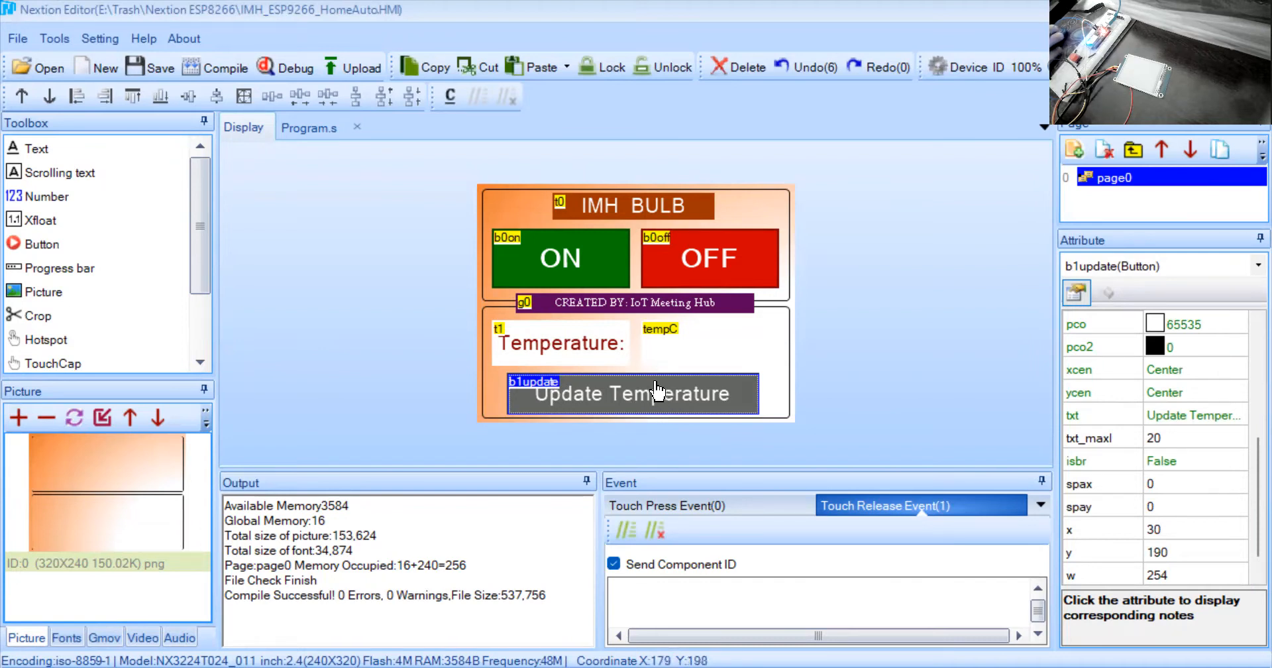
pyautogui.click(708, 347)
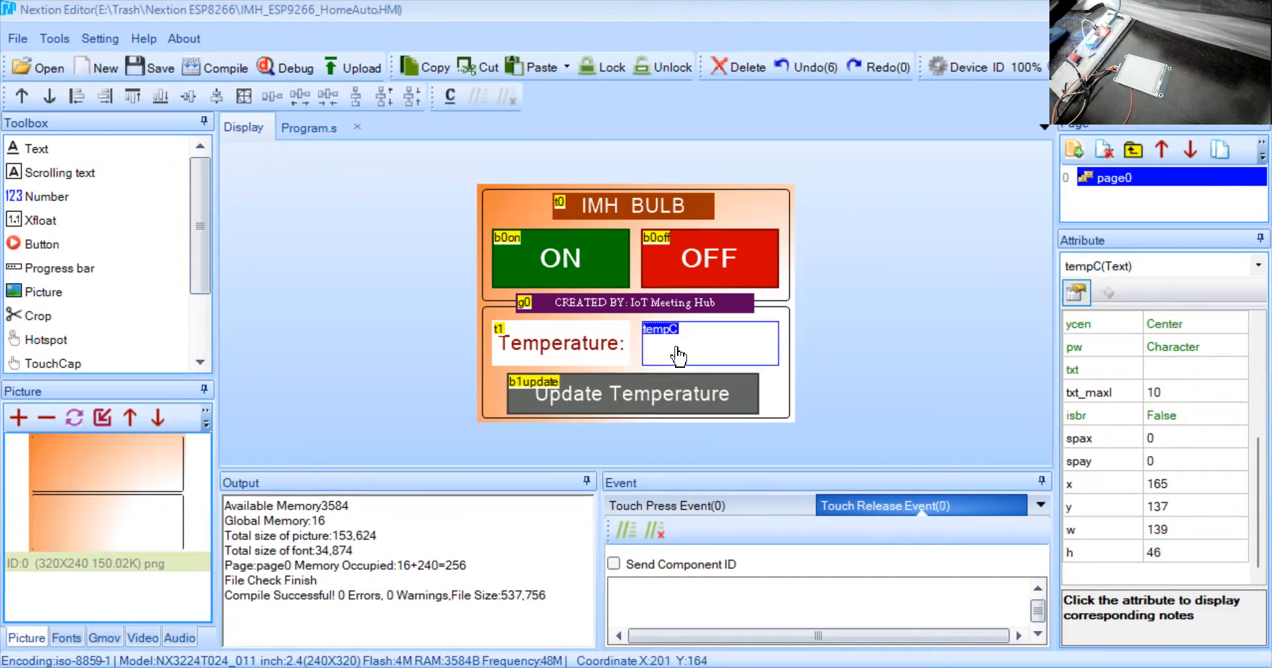